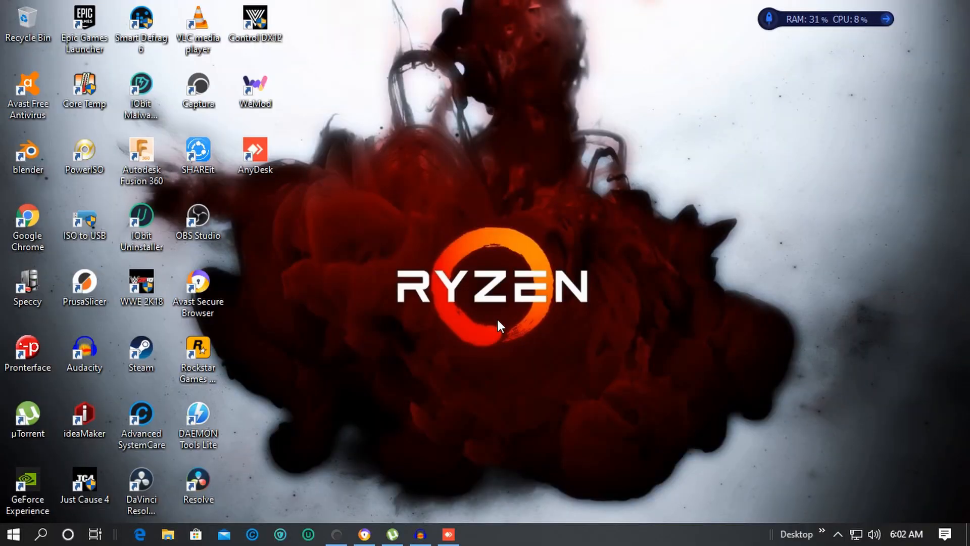
mouse_move(526, 396)
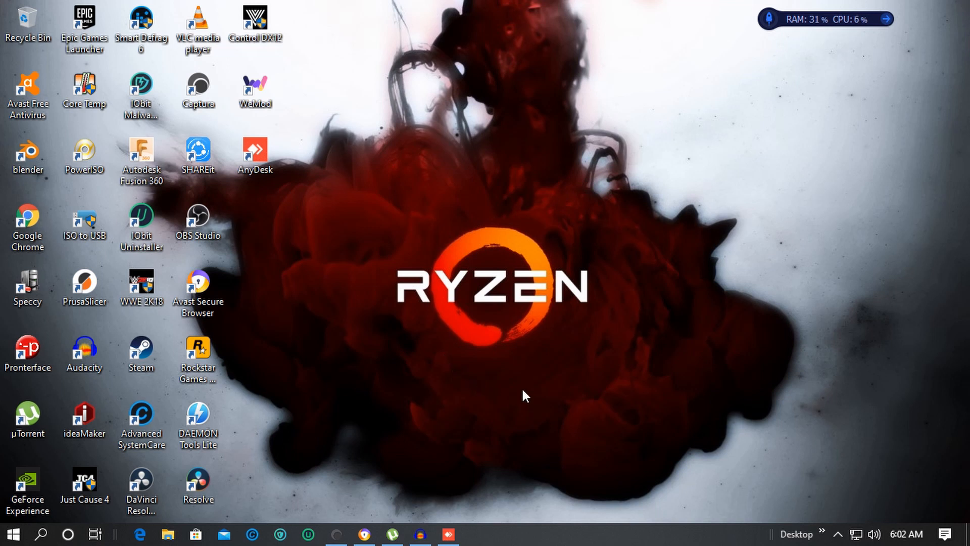
mouse_move(534, 386)
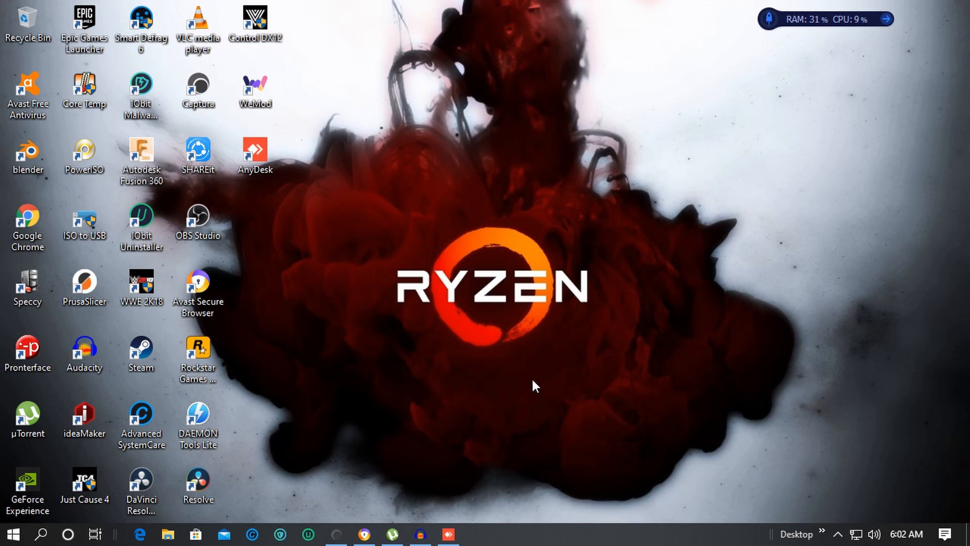
mouse_move(550, 388)
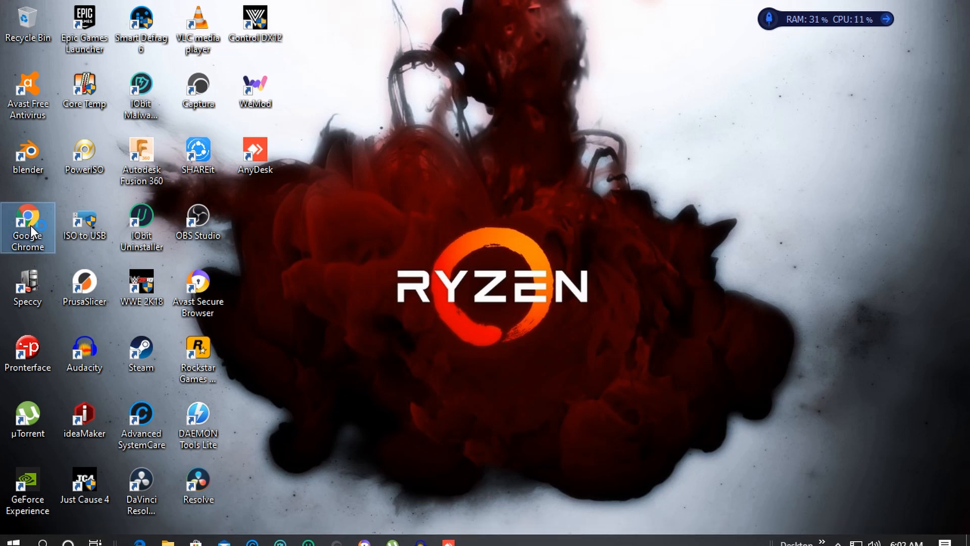
Launch Google Chrome and search the web for 'captura'.
double_click(27, 228)
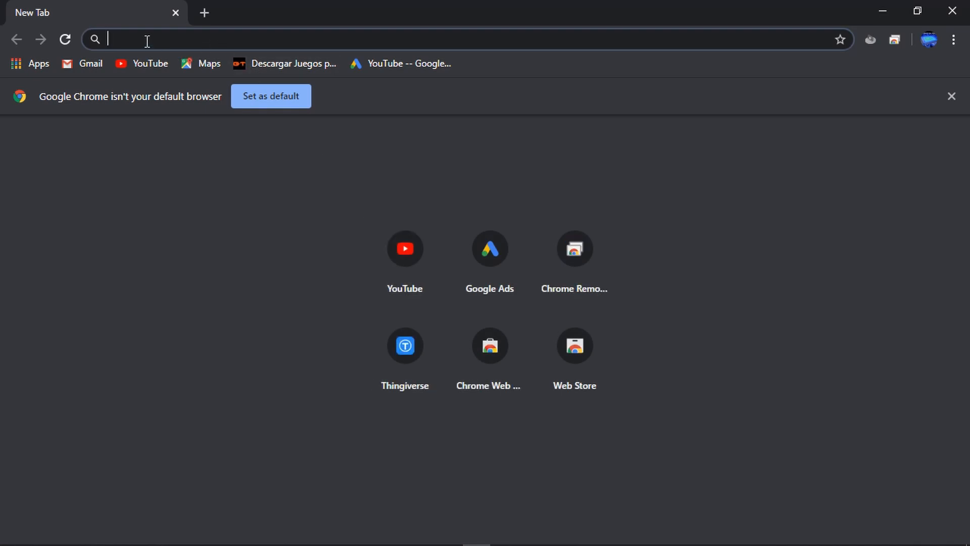
text(captura)
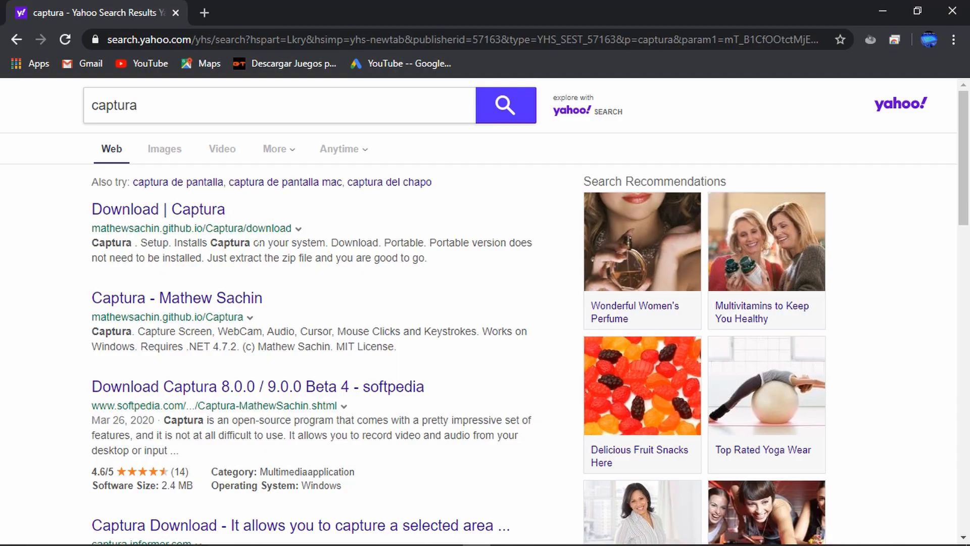
Open the 'Download | Captura' result and download the v8.0.0 Setup installer.
click(158, 209)
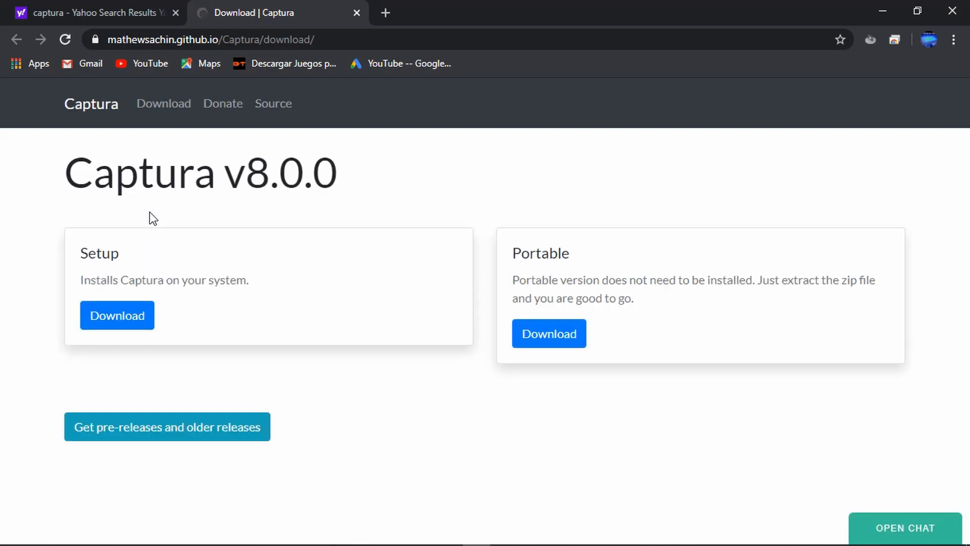
mouse_move(472, 245)
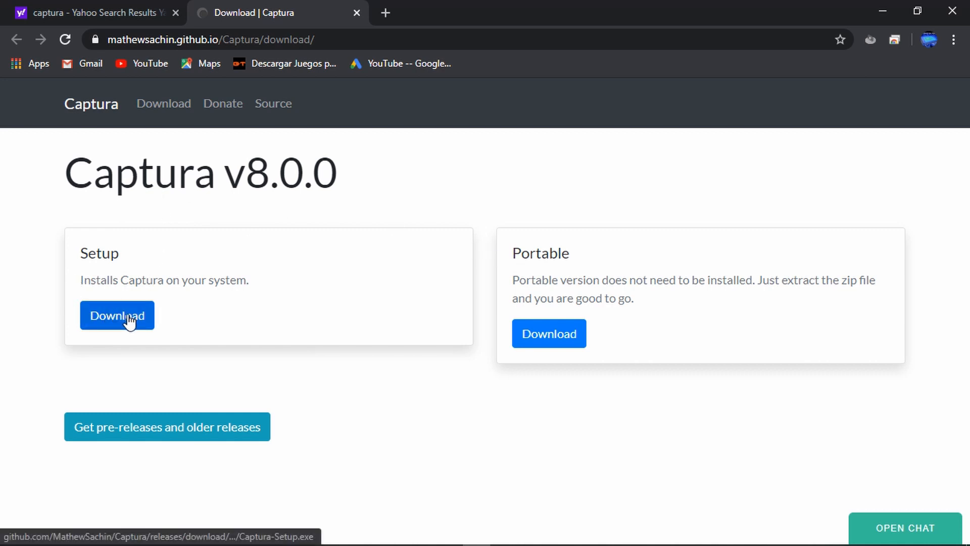
click(117, 315)
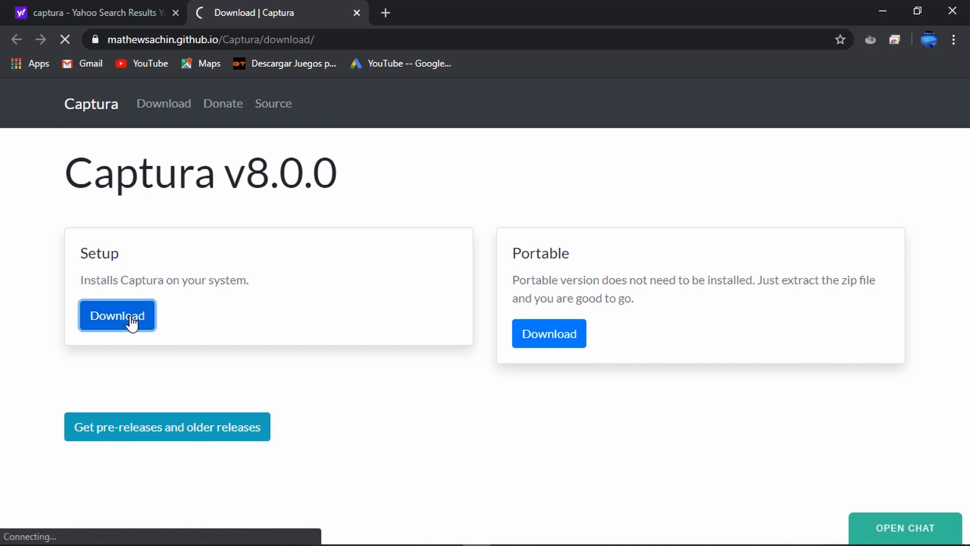
click(117, 316)
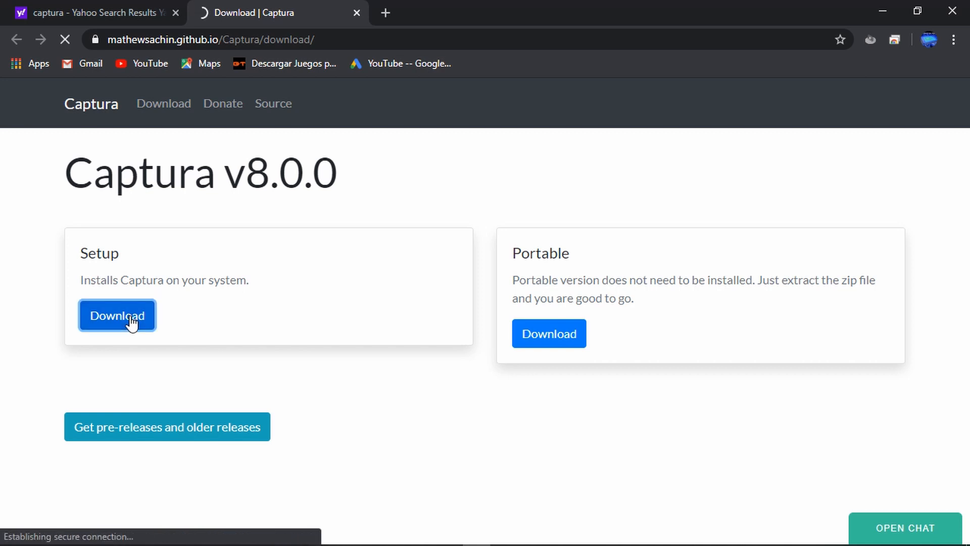
click(117, 316)
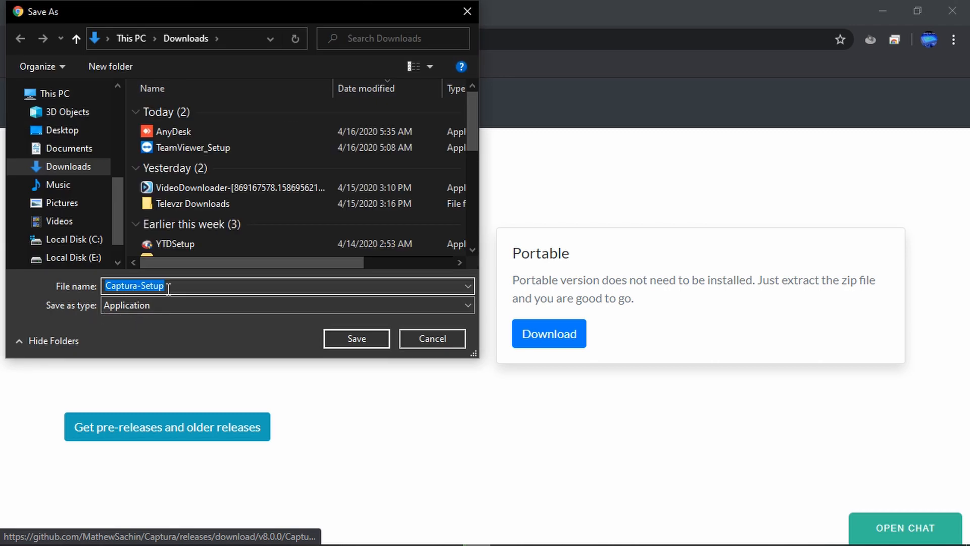
mouse_move(274, 303)
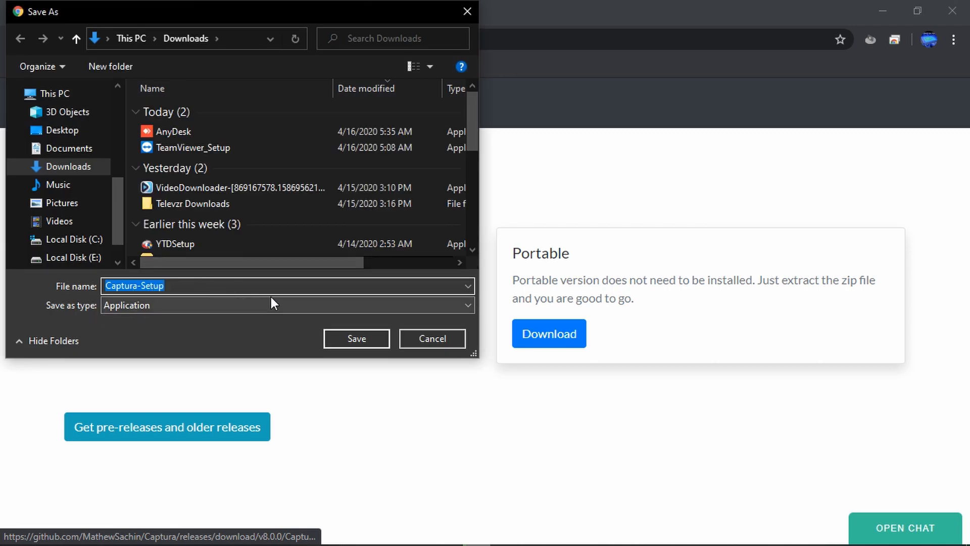
Save Captura-Setup.exe to Downloads, then cancel the download from the shelf.
click(356, 339)
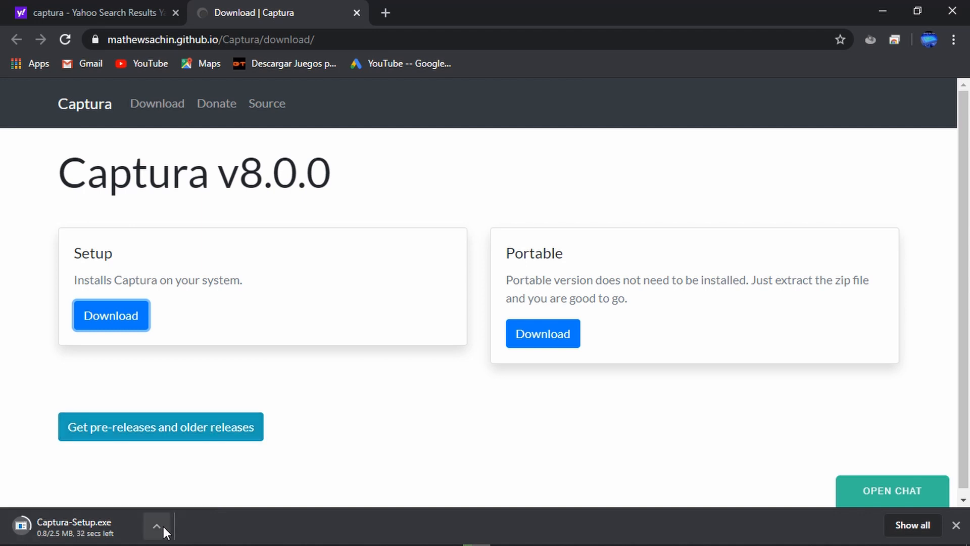
click(156, 526)
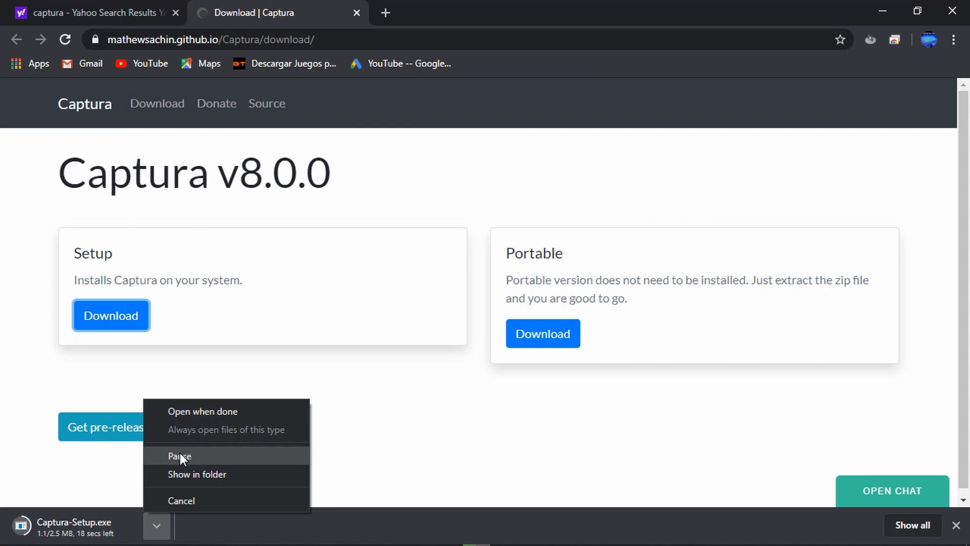
click(181, 501)
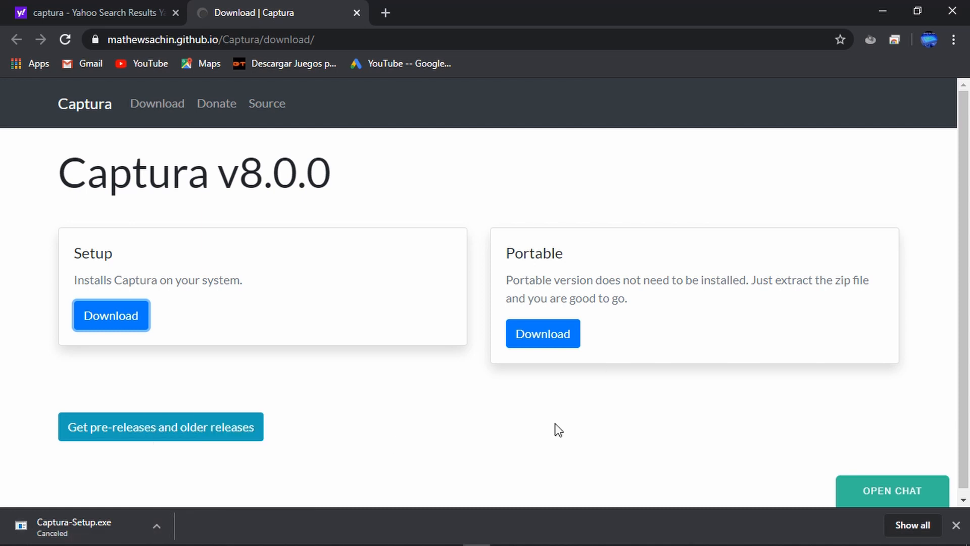
mouse_move(883, 11)
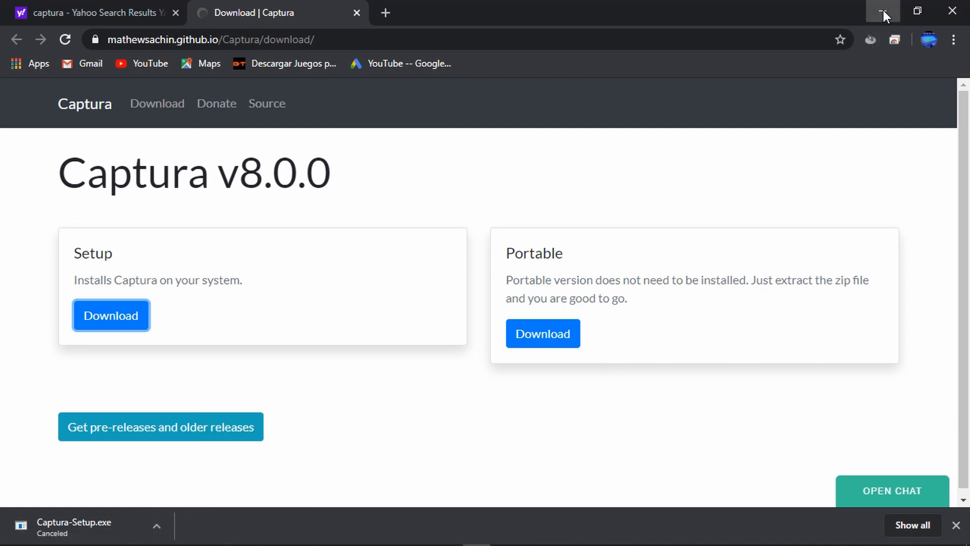
Minimize Chrome and launch Captura from its desktop shortcut, with Full Screen as source.
click(884, 11)
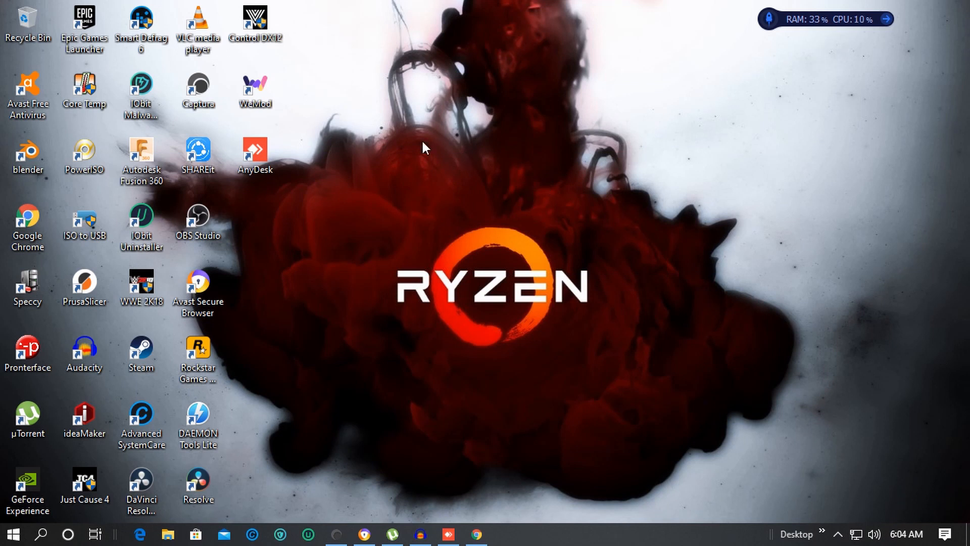
mouse_move(198, 90)
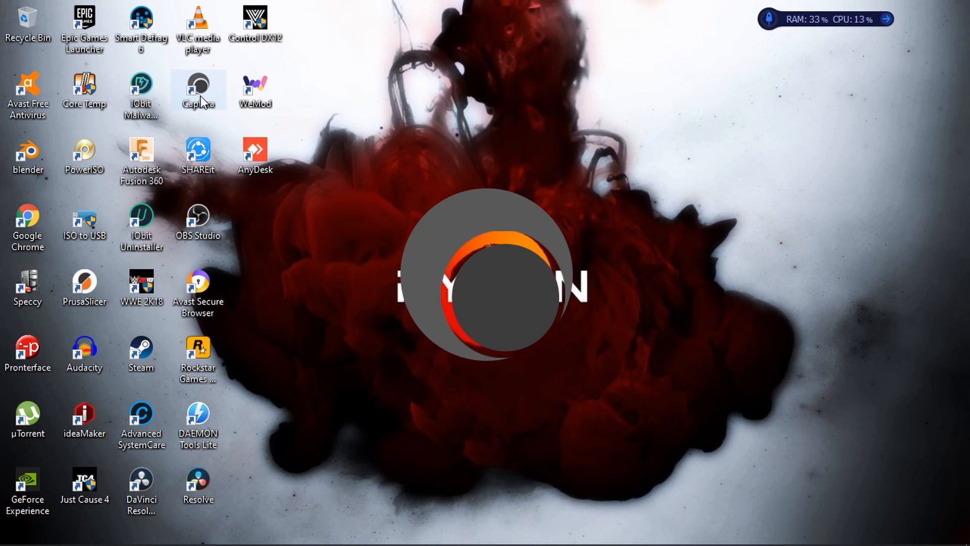
double_click(199, 90)
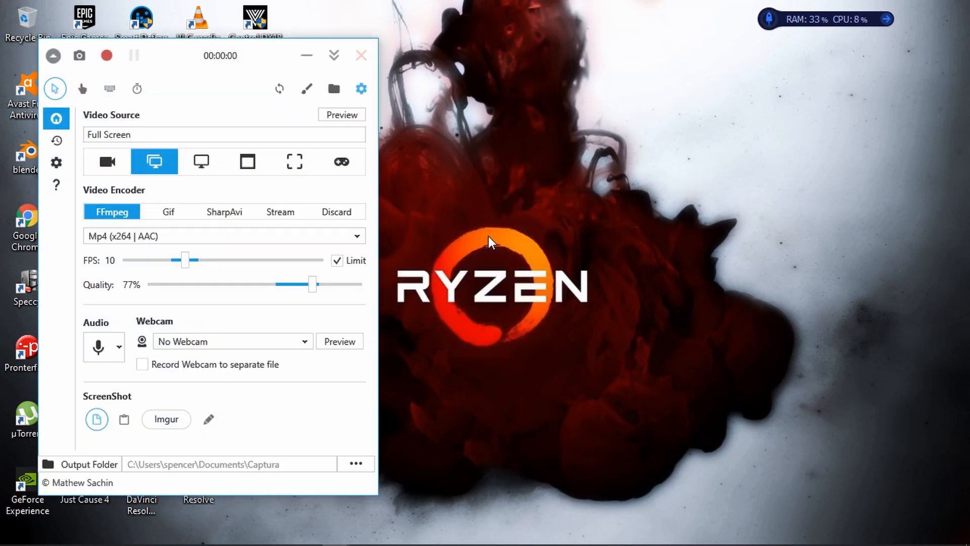
mouse_move(303, 183)
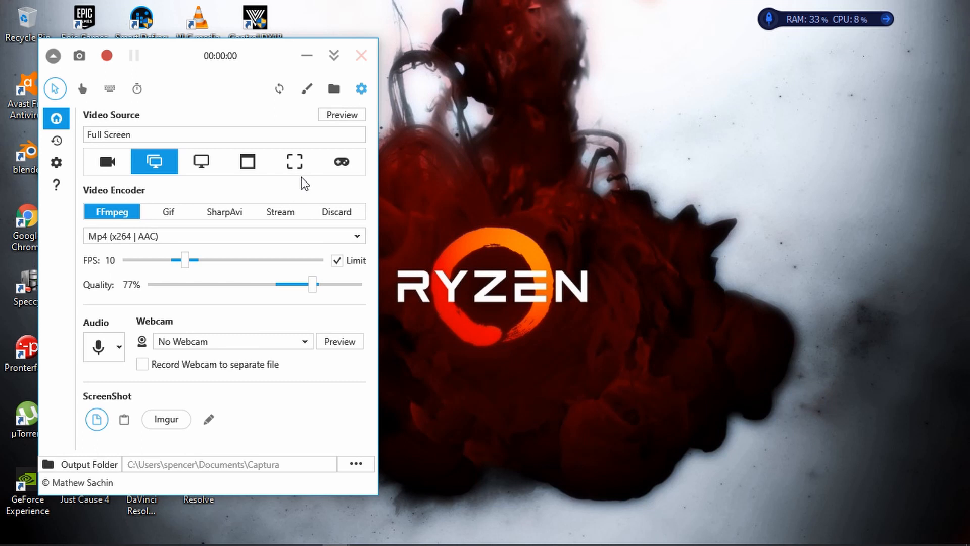
mouse_move(222, 131)
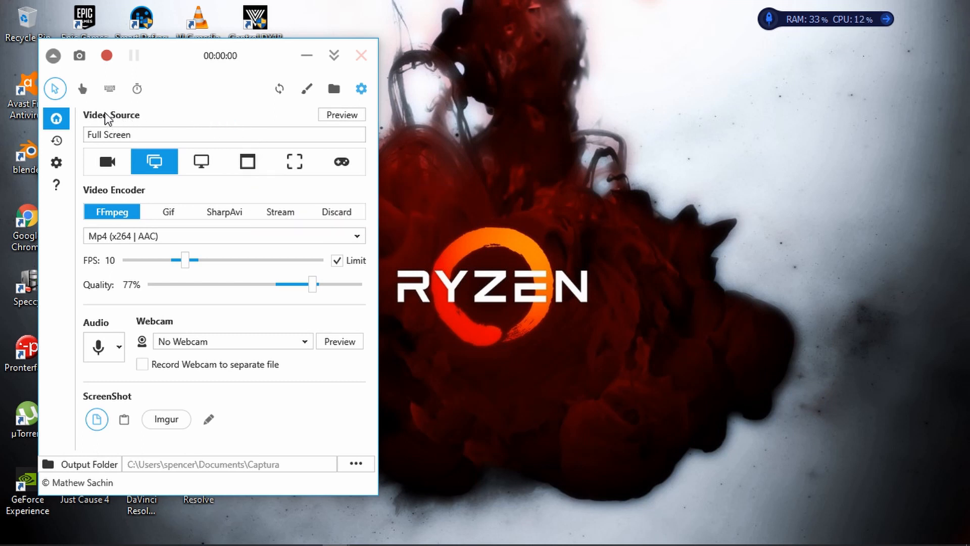
mouse_move(110, 89)
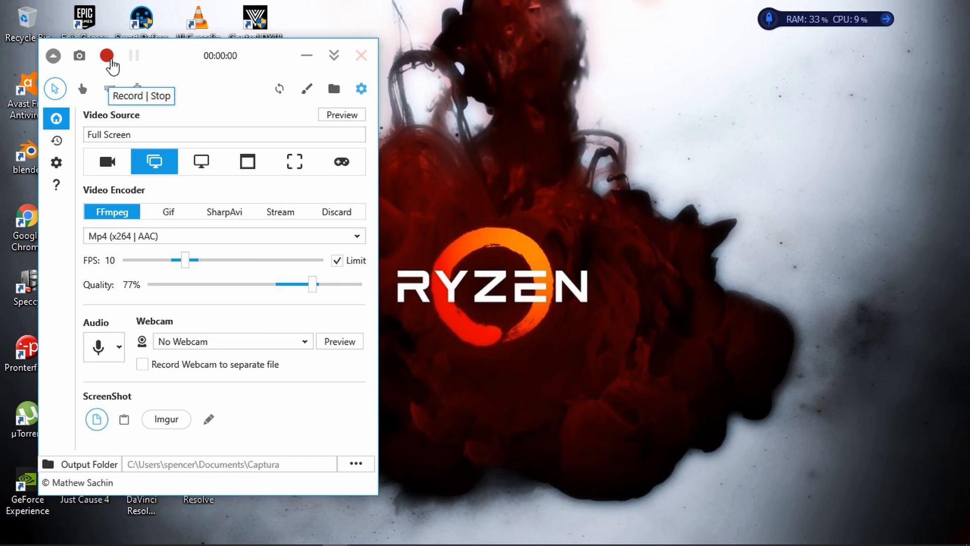
Record a few seconds of the full screen, then stop to save the MP4.
click(106, 55)
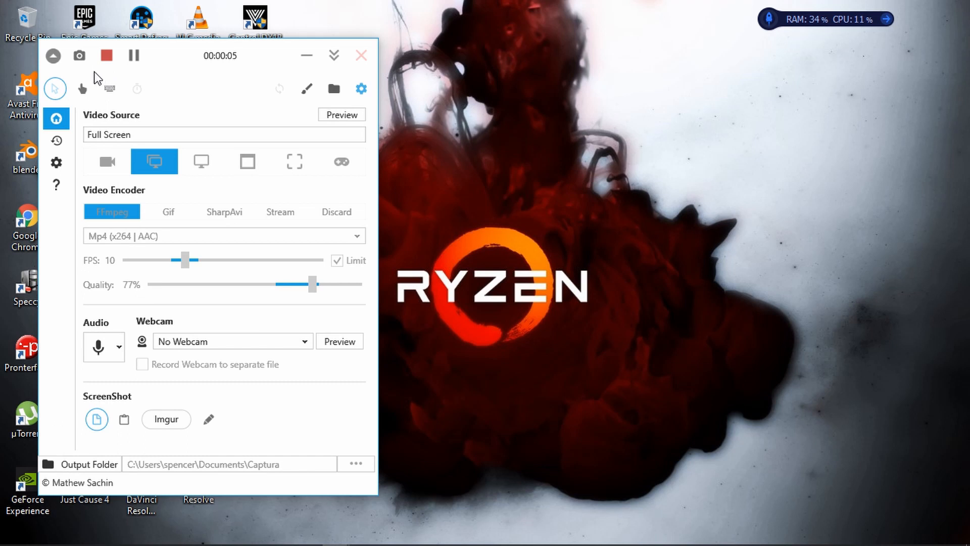
click(105, 56)
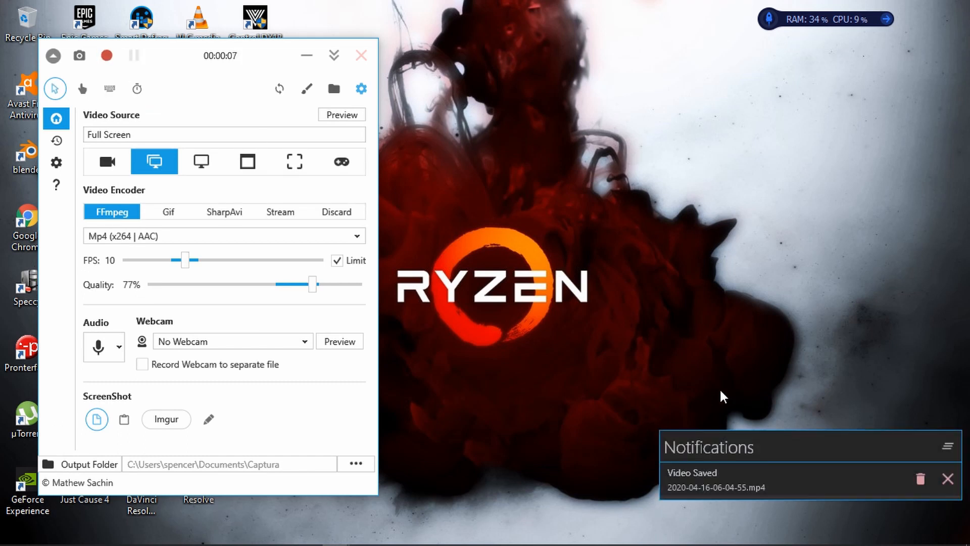
mouse_move(760, 487)
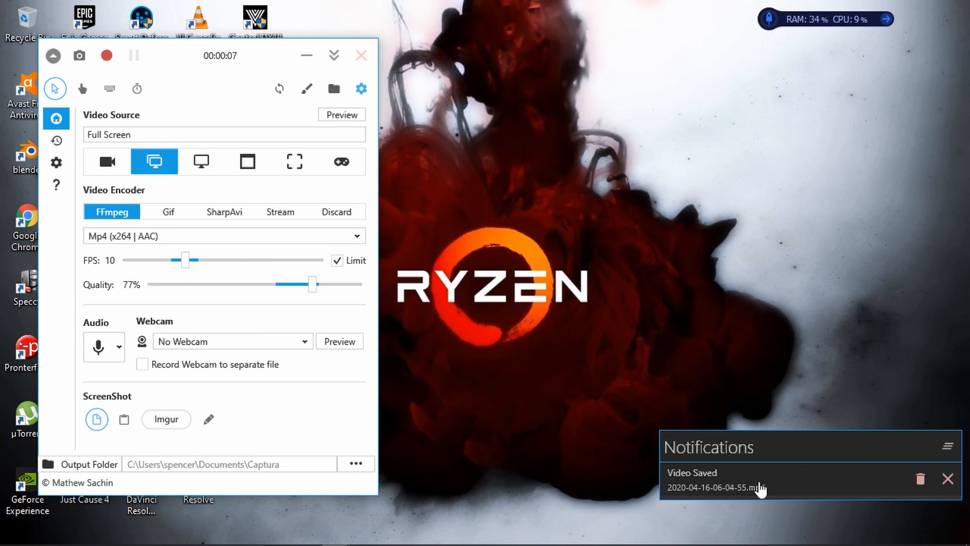
mouse_move(898, 495)
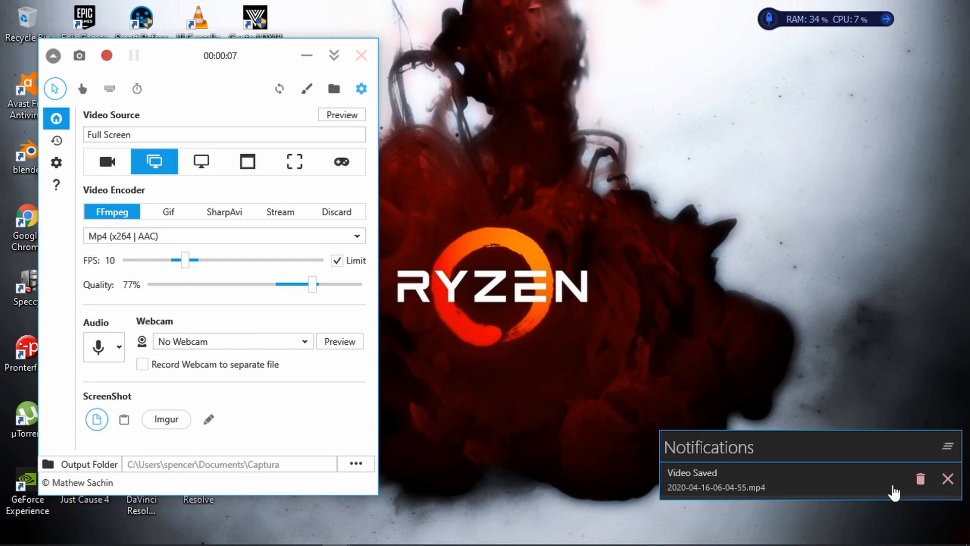
mouse_move(665, 348)
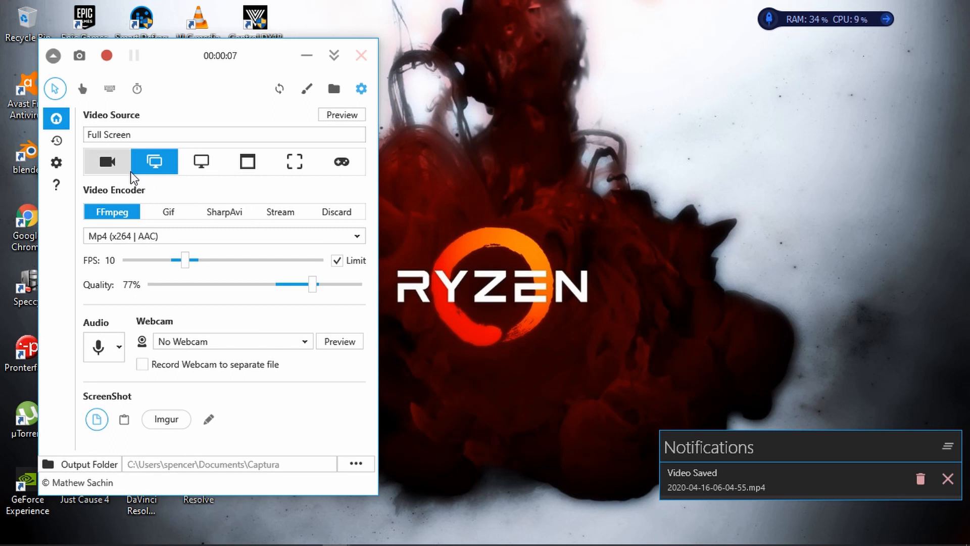
mouse_move(201, 162)
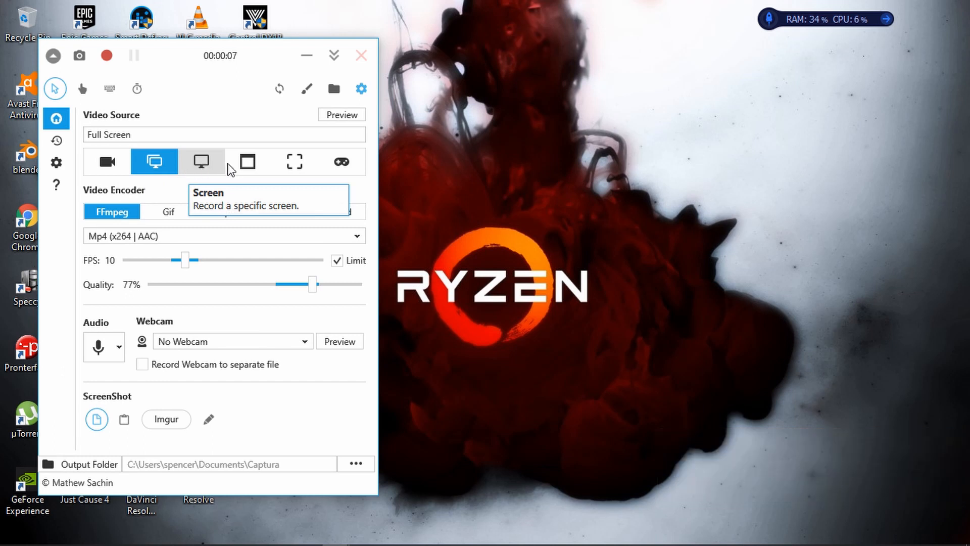
mouse_move(295, 162)
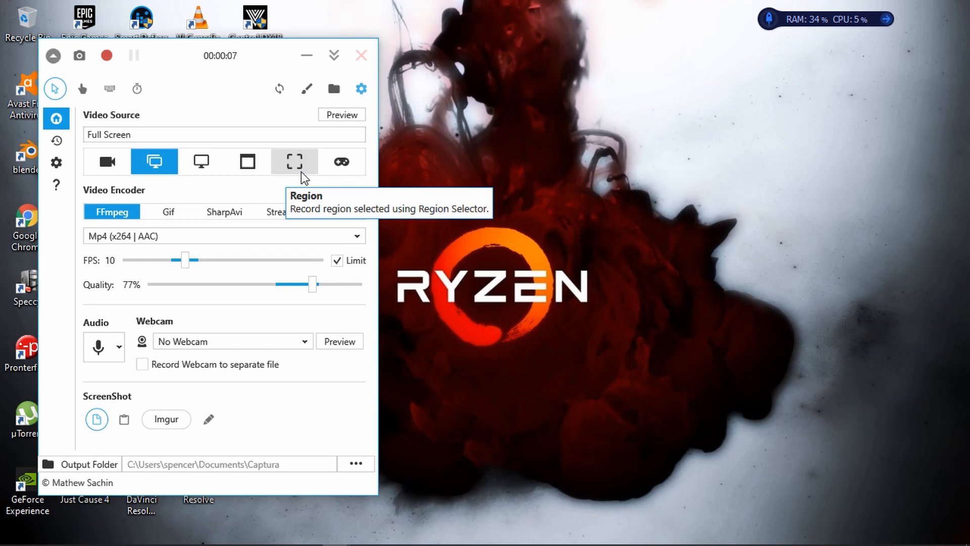
mouse_move(97, 346)
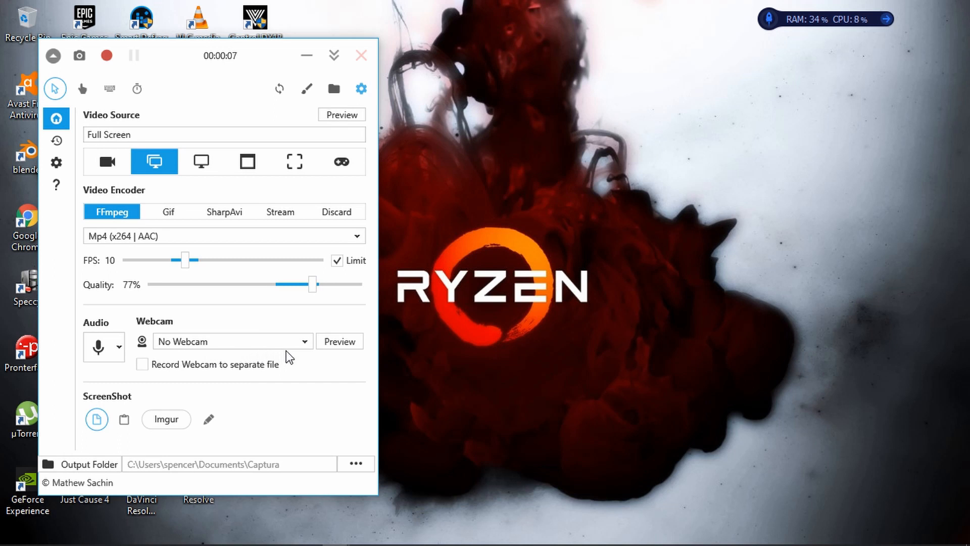
mouse_move(113, 461)
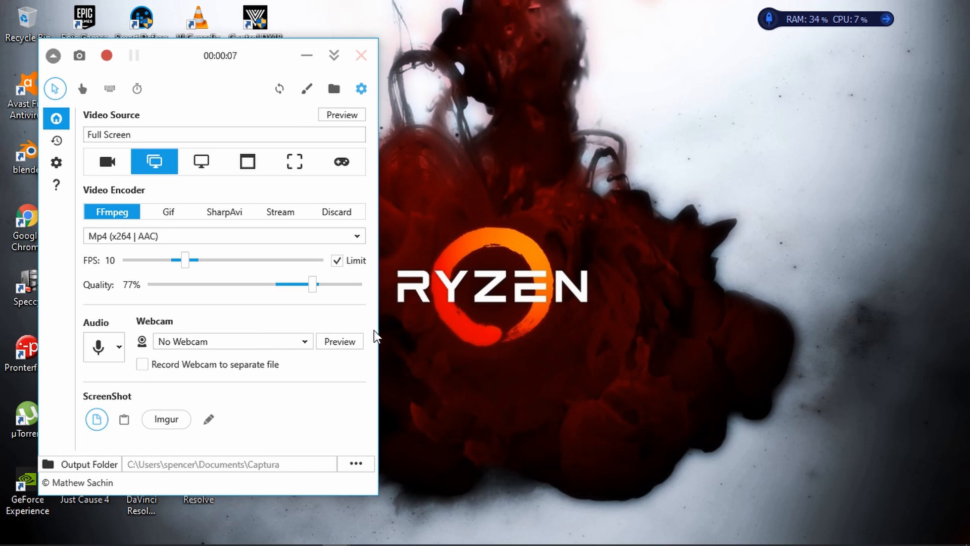
mouse_move(362, 56)
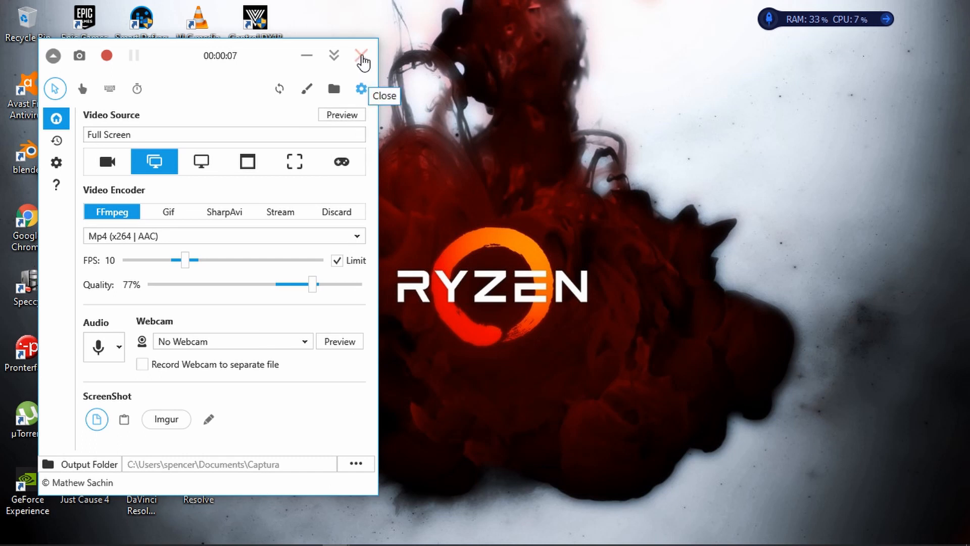